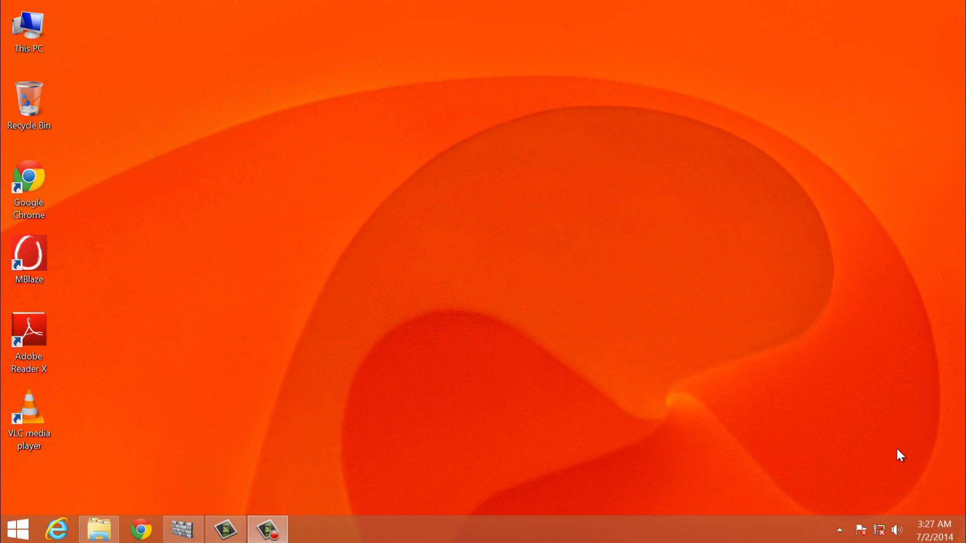
{"action": "mouse_move", "coordinate": [511, 359]}
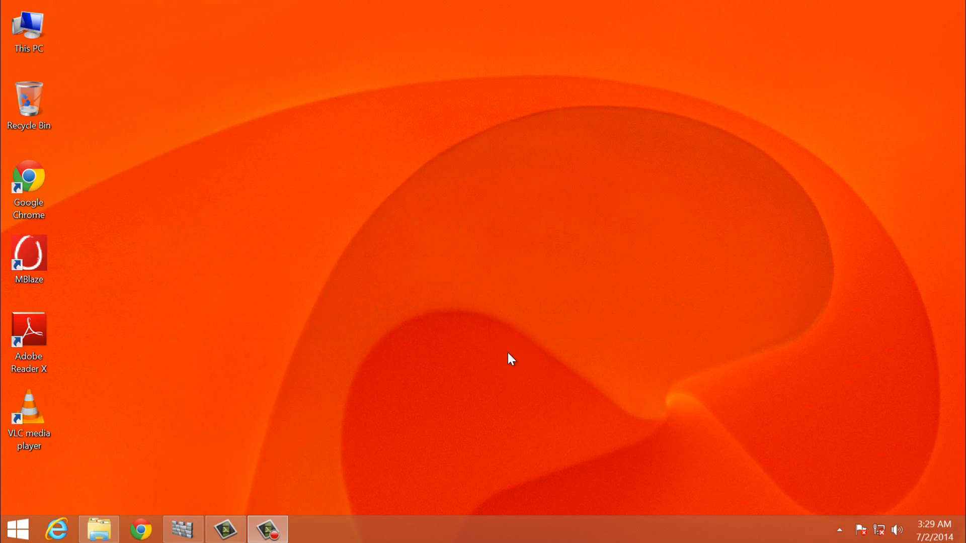
{"action": "mouse_move", "coordinate": [86, 58]}
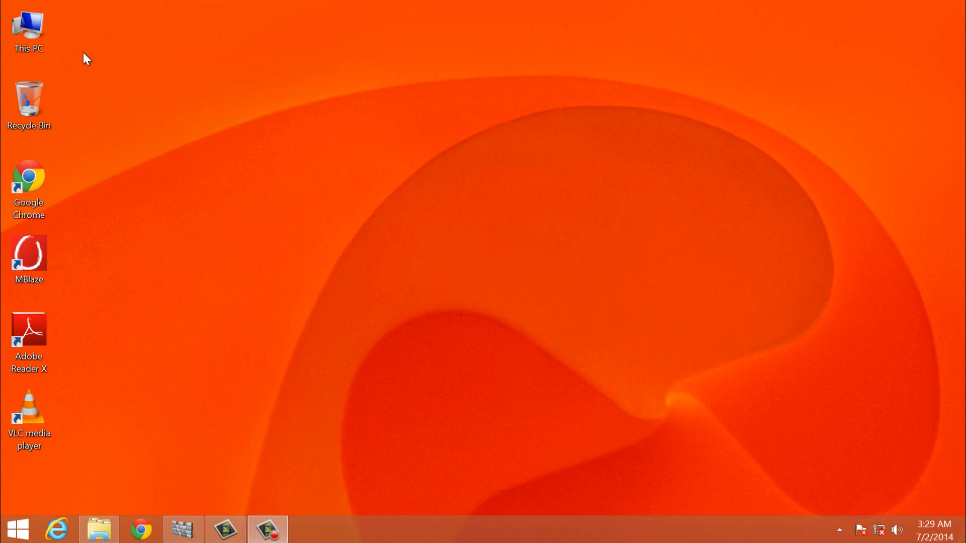
Browse This PC into Local Disk (C:) > Program Files (x86) > Java
{"action": "left_click", "coordinate": [28, 29]}
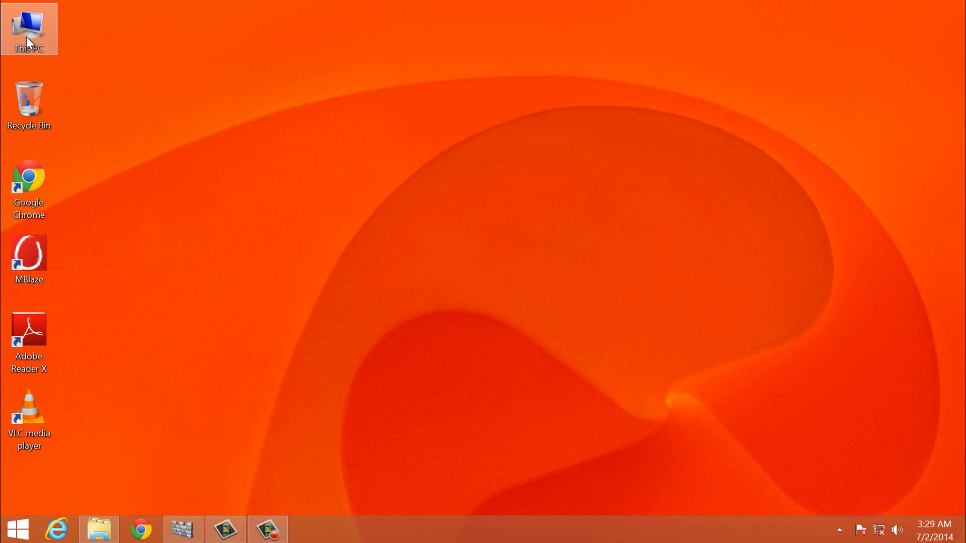
{"action": "double_click", "coordinate": [28, 28]}
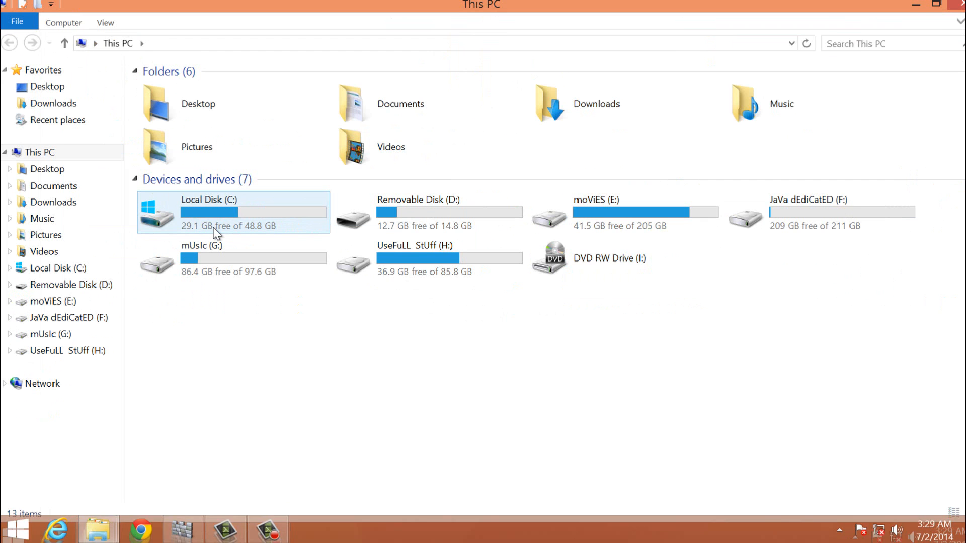
{"action": "double_click", "coordinate": [209, 212]}
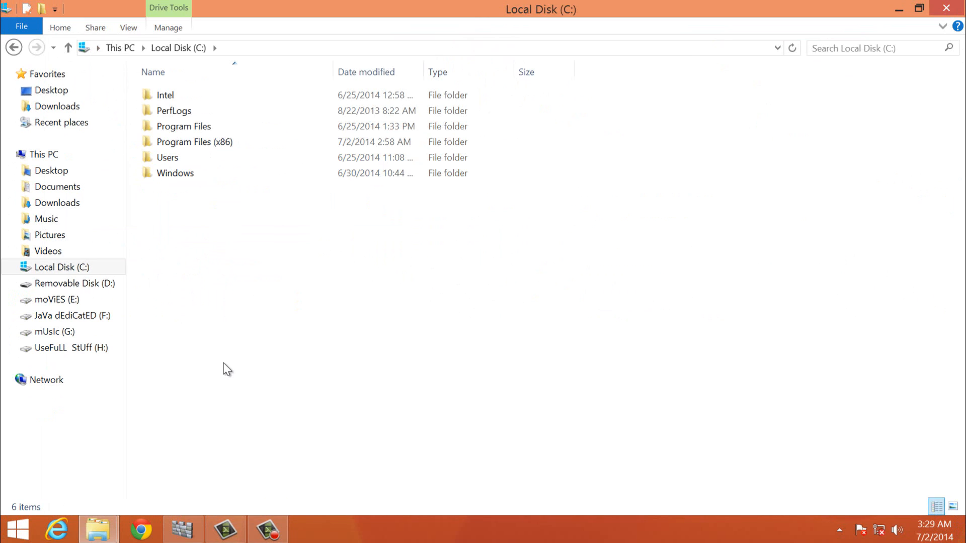
{"action": "double_click", "coordinate": [194, 142]}
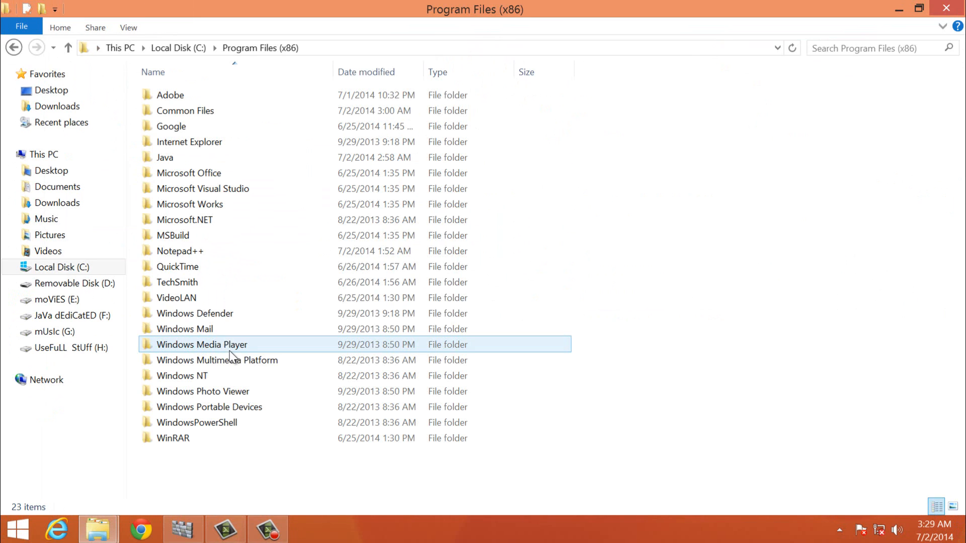
{"action": "left_click", "coordinate": [188, 172]}
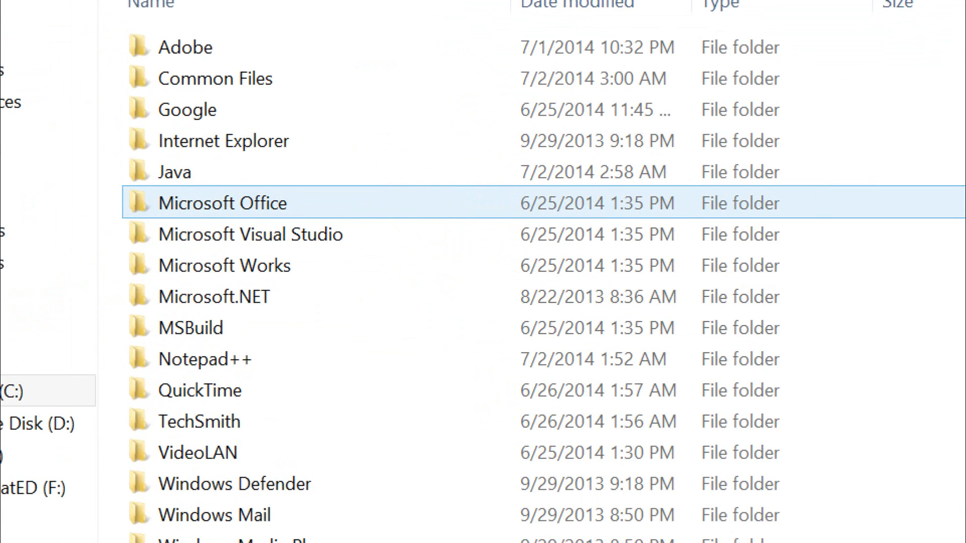
{"action": "double_click", "coordinate": [174, 172]}
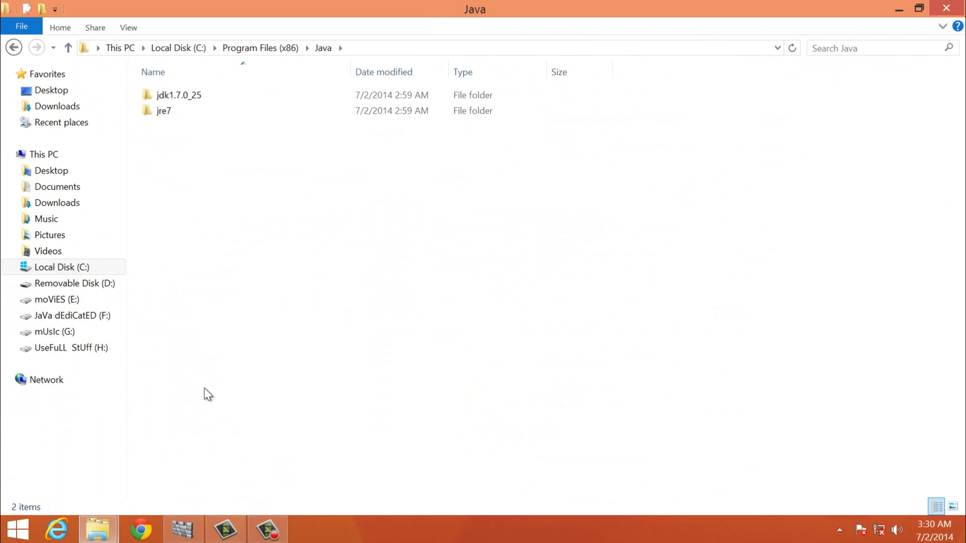
Enter jdk1.7.0_25 > bin where javac lives and reveal the folder's full path in the address bar
{"action": "left_click", "coordinate": [179, 95]}
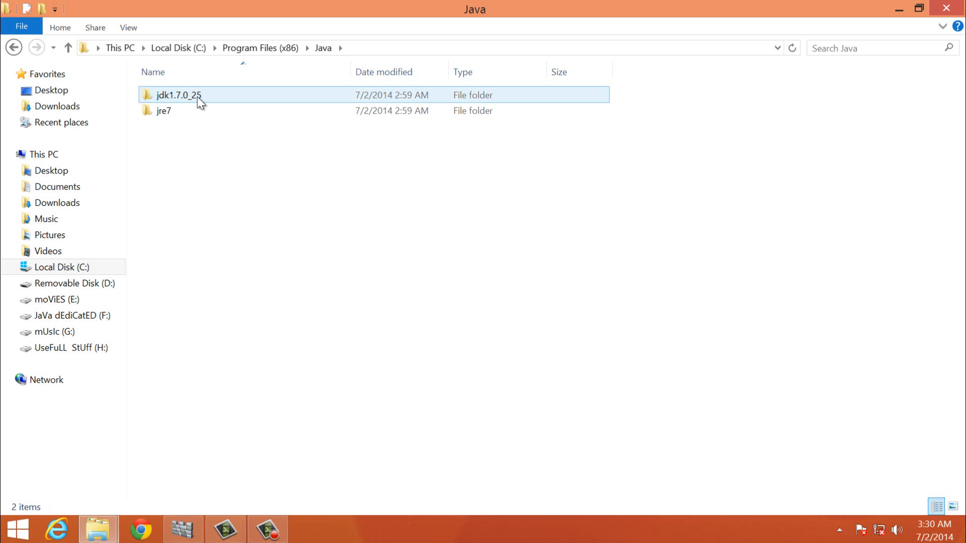
{"action": "double_click", "coordinate": [177, 95]}
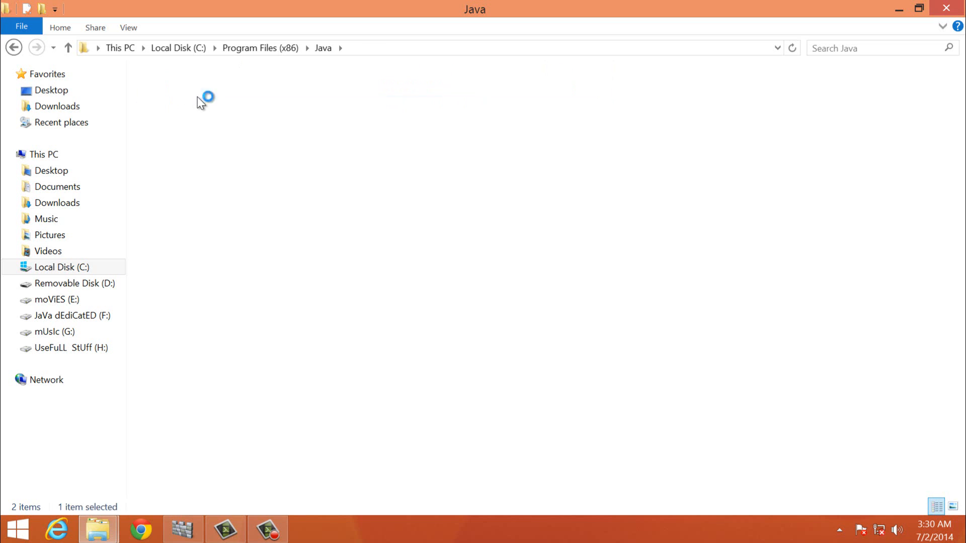
{"action": "double_click", "coordinate": [207, 96]}
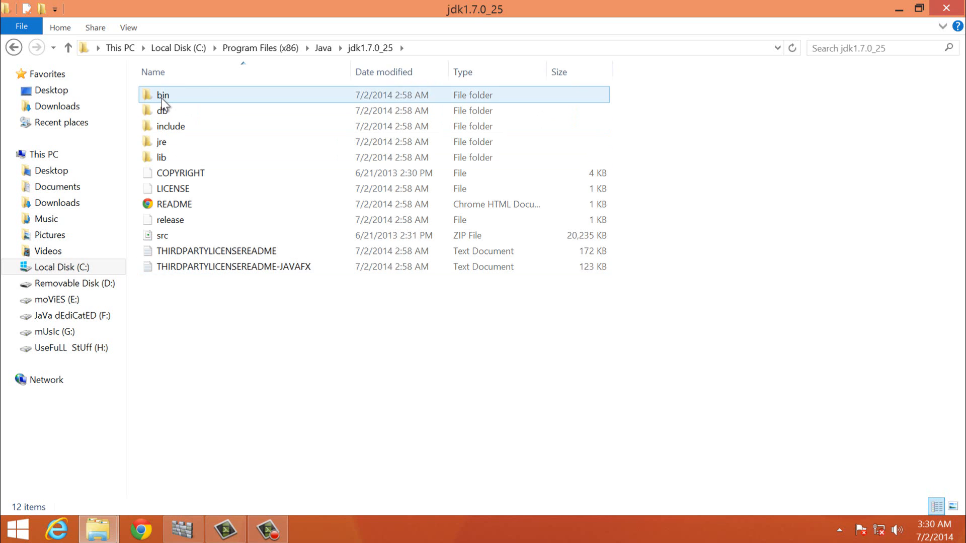
{"action": "double_click", "coordinate": [162, 95]}
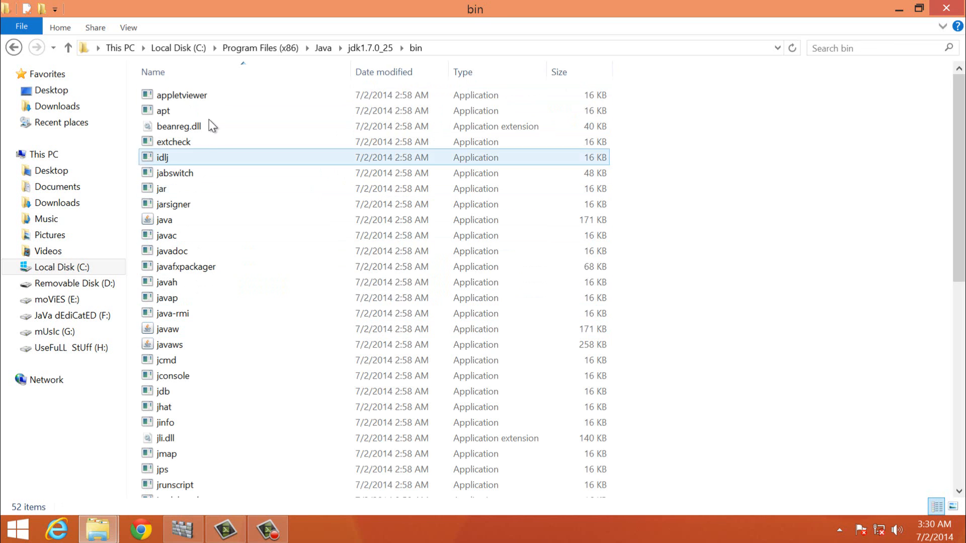
{"action": "mouse_move", "coordinate": [188, 240]}
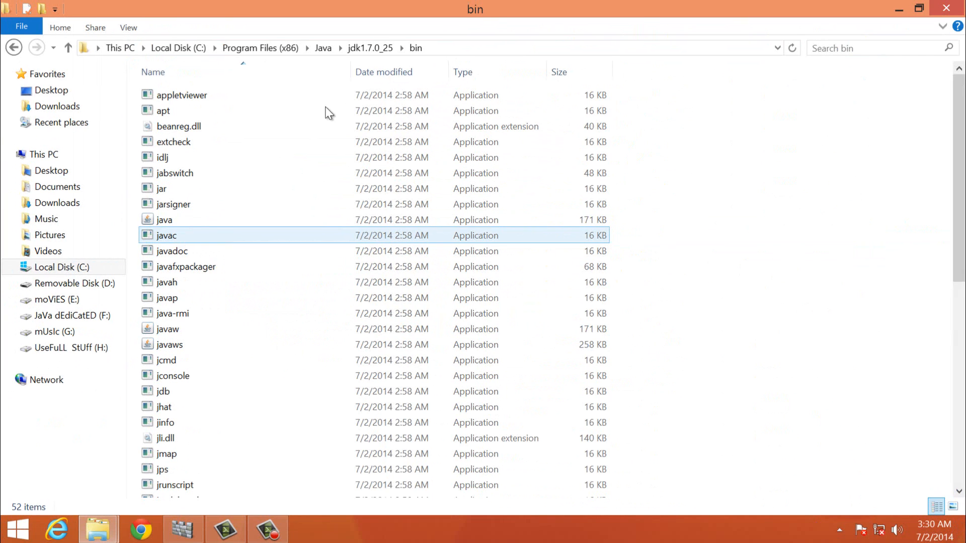
{"action": "left_click", "coordinate": [473, 48]}
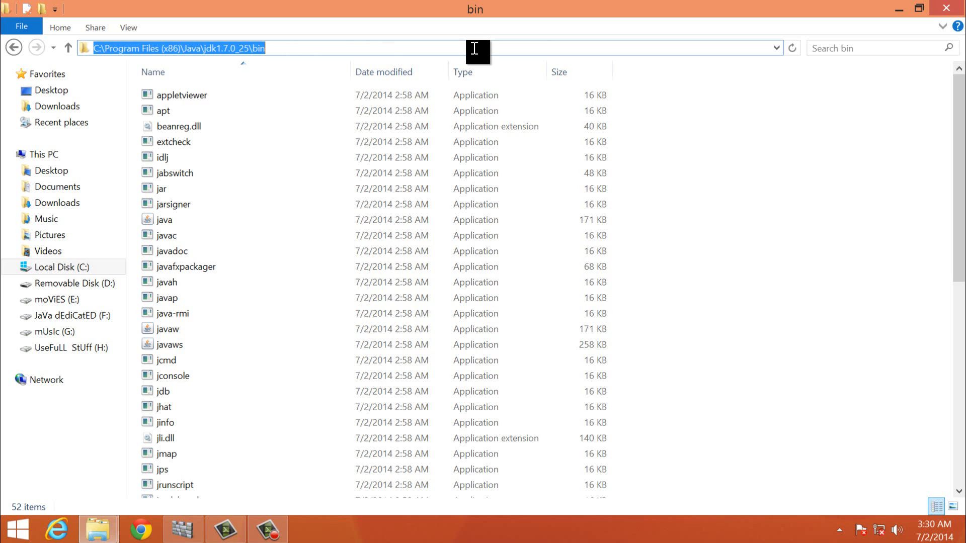
{"action": "mouse_move", "coordinate": [923, 7]}
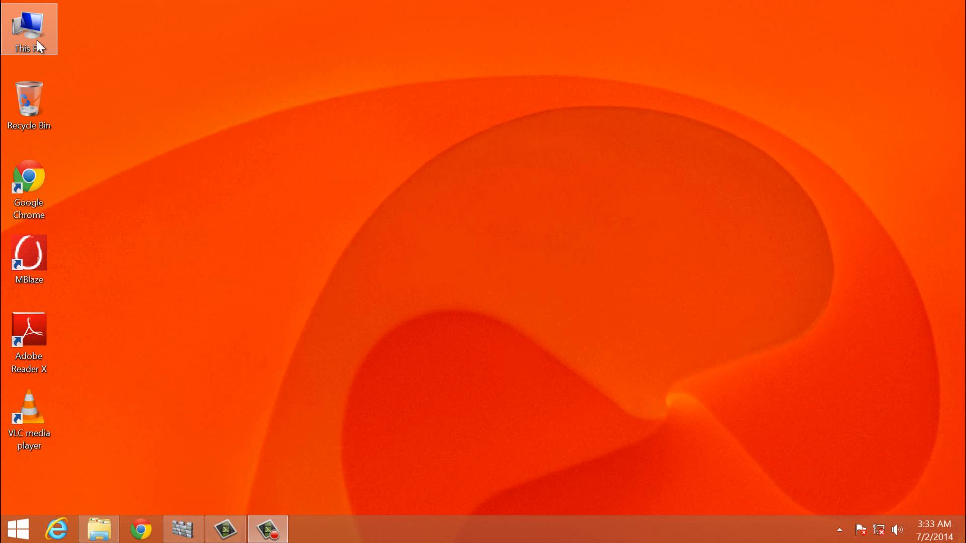
{"action": "mouse_move", "coordinate": [40, 35]}
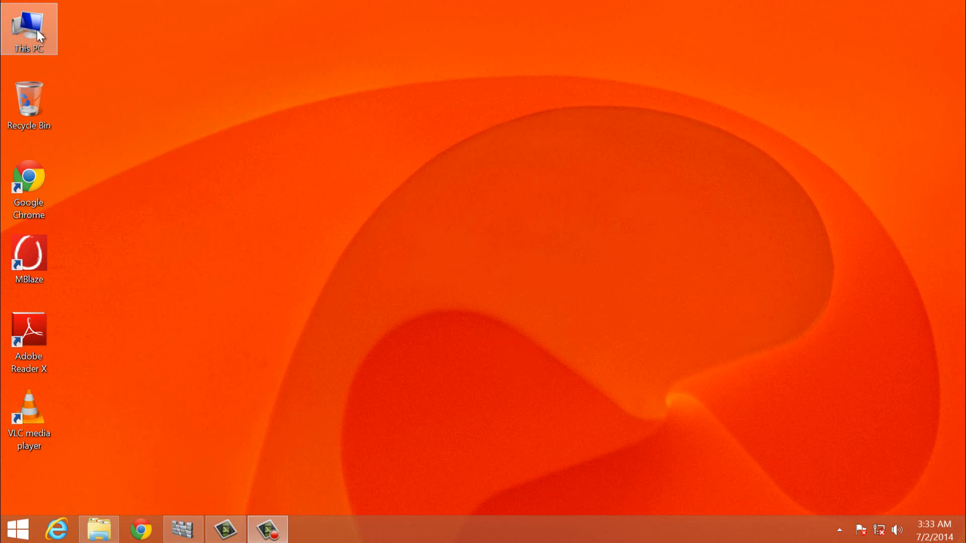
{"action": "right_click", "coordinate": [29, 29]}
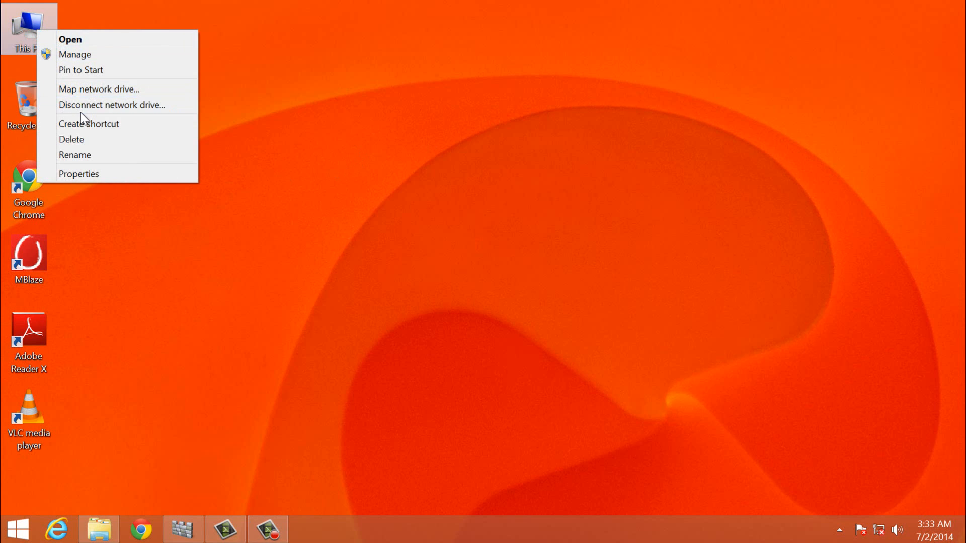
{"action": "mouse_move", "coordinate": [78, 174]}
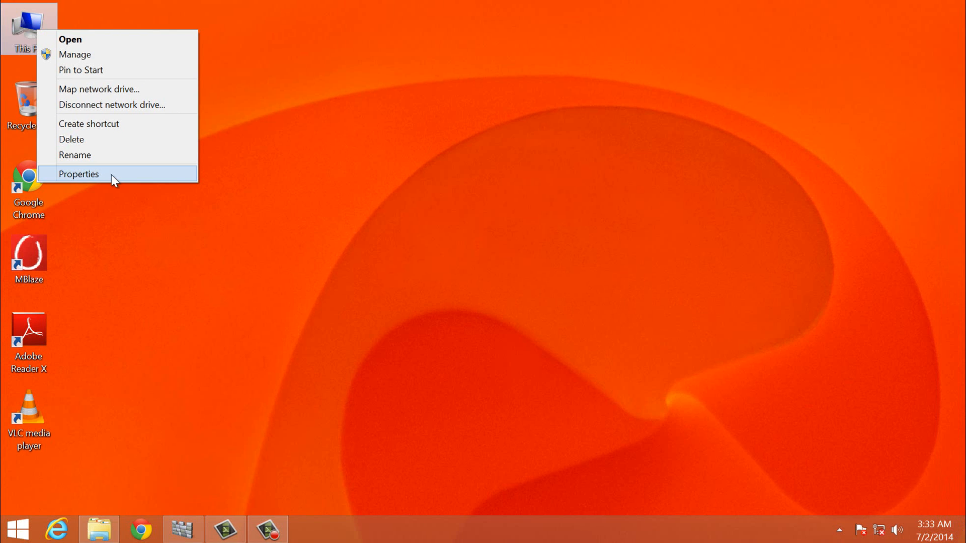
{"action": "left_click", "coordinate": [78, 174]}
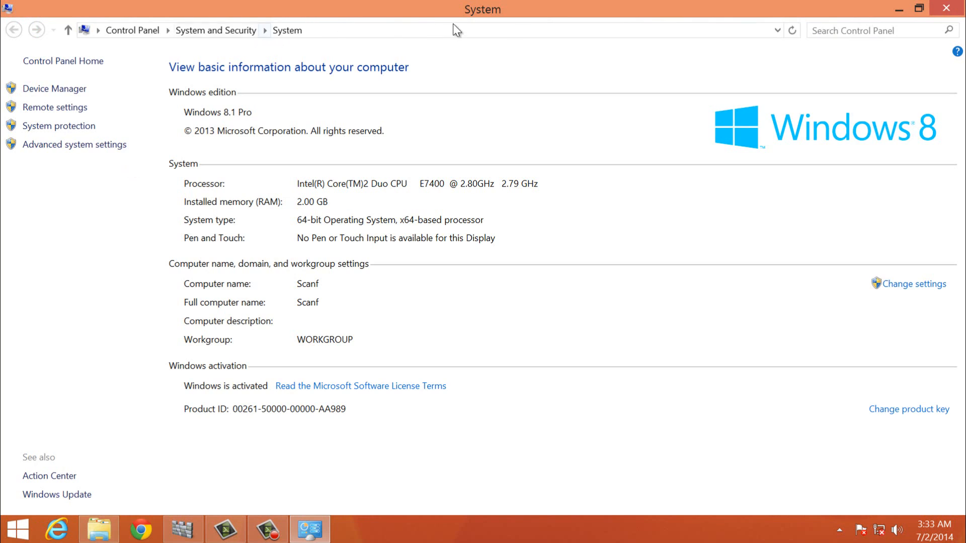
{"action": "mouse_move", "coordinate": [67, 229]}
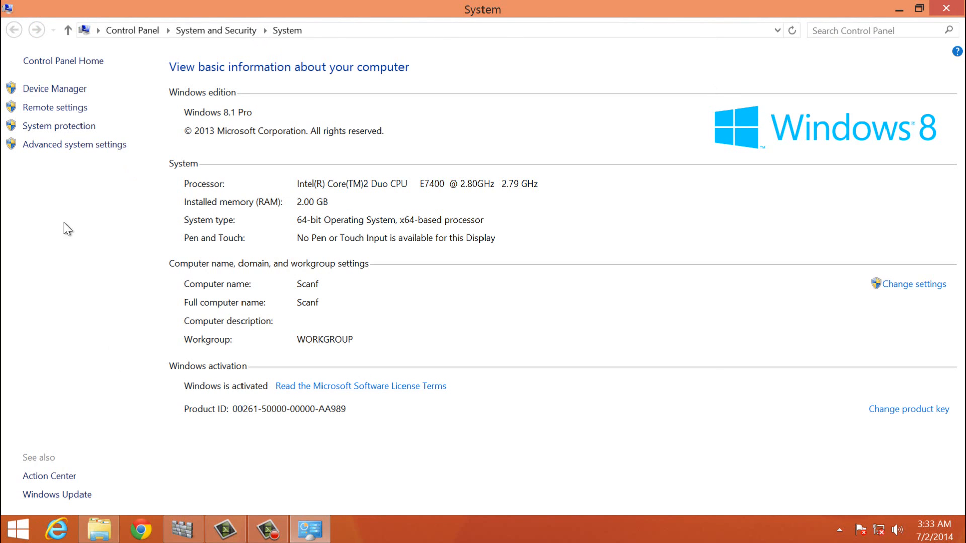
{"action": "mouse_move", "coordinate": [92, 160]}
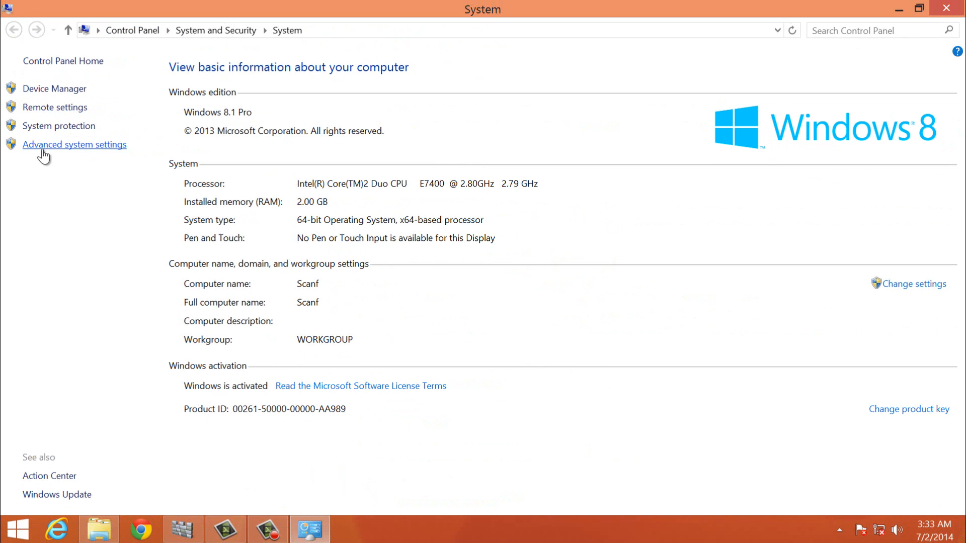
Reach Environment Variables via Advanced system settings and start a new user variable
{"action": "left_click", "coordinate": [73, 144]}
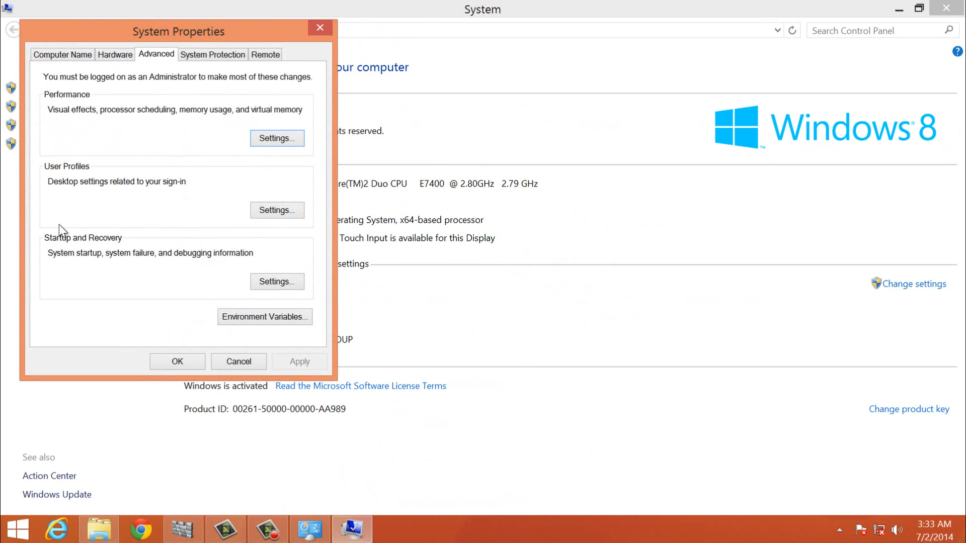
{"action": "mouse_move", "coordinate": [153, 161]}
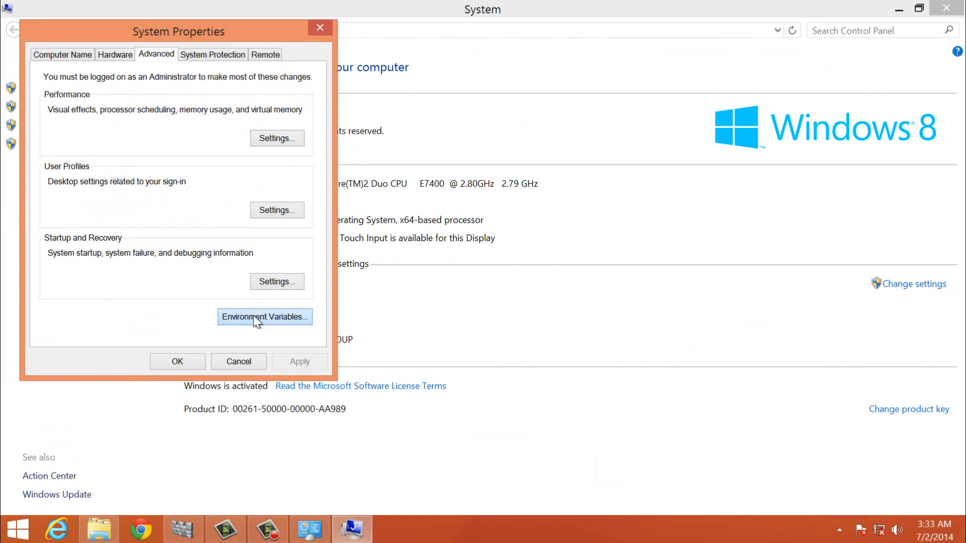
{"action": "left_click", "coordinate": [264, 317]}
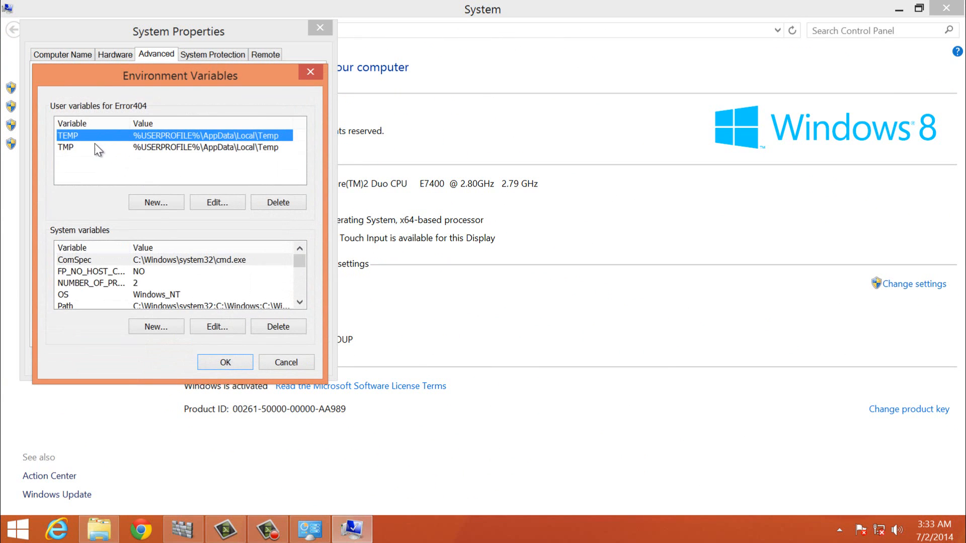
{"action": "mouse_move", "coordinate": [166, 138]}
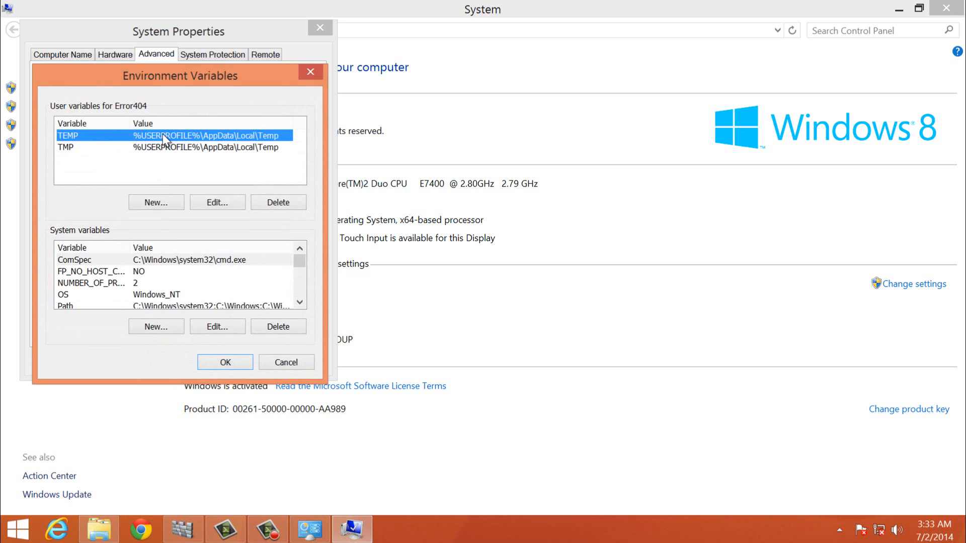
{"action": "mouse_move", "coordinate": [161, 156]}
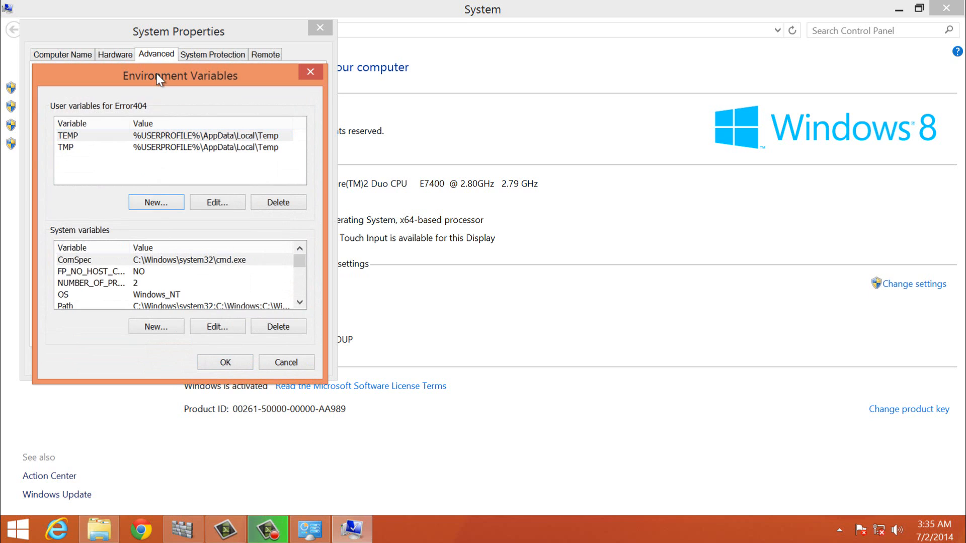
{"action": "left_click", "coordinate": [156, 202]}
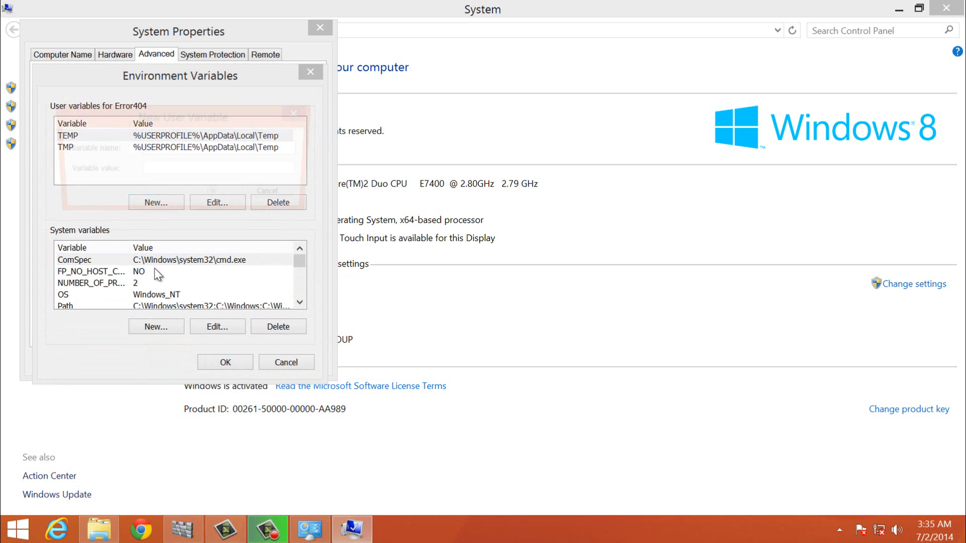
Create user variable 'path' with value 'C:\Program Files (x86)\Java\jdk1.7.0_25\bin' and confirm it
{"action": "left_click", "coordinate": [155, 202]}
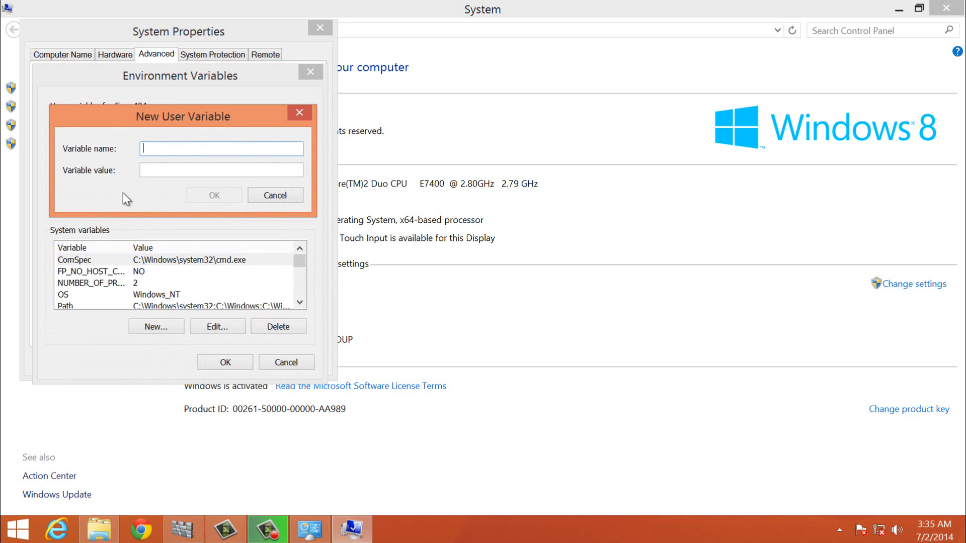
{"action": "mouse_move", "coordinate": [142, 121]}
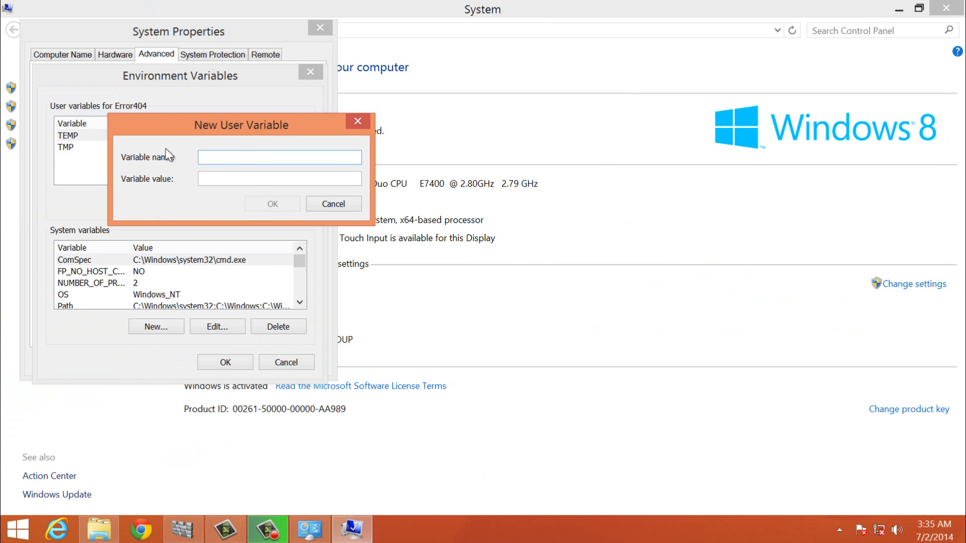
{"action": "left_click", "coordinate": [279, 157]}
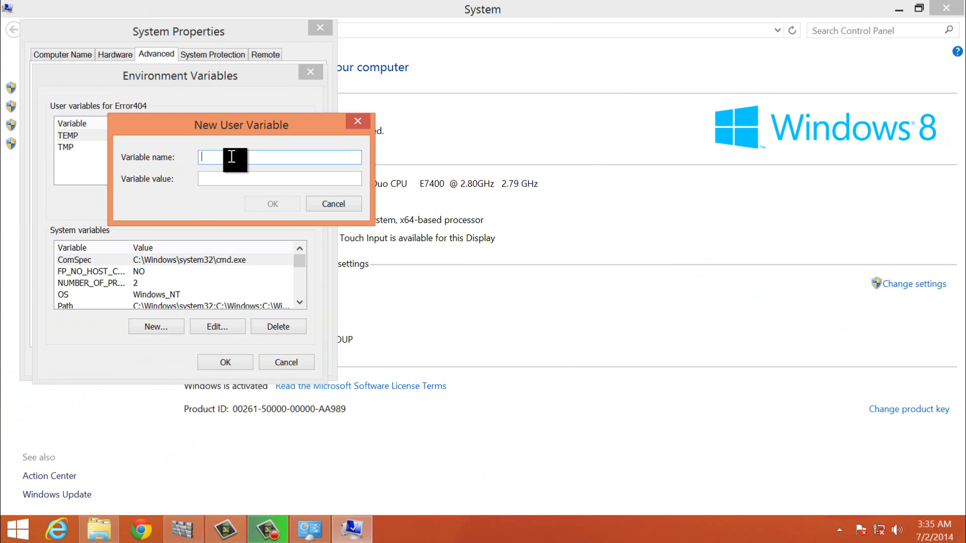
{"action": "type", "text": "path"}
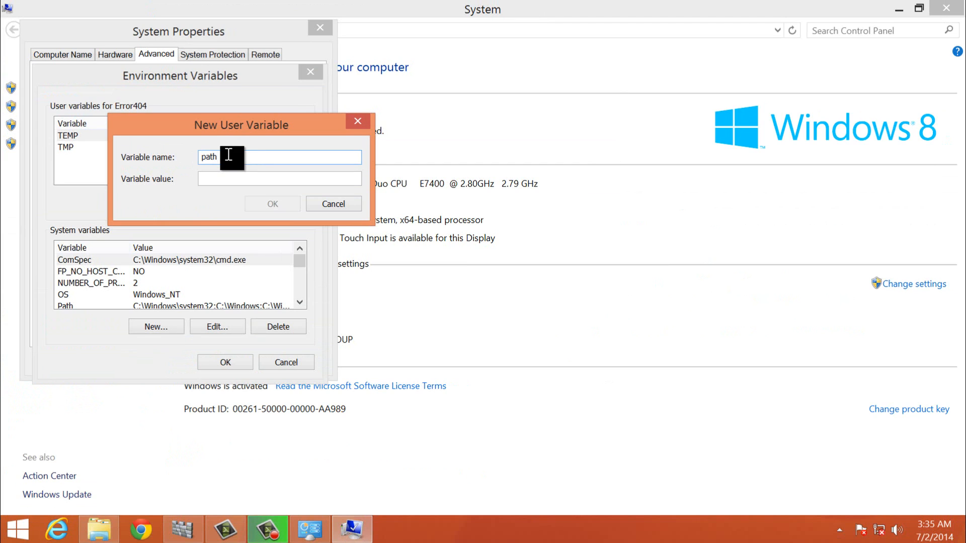
{"action": "left_click", "coordinate": [279, 179]}
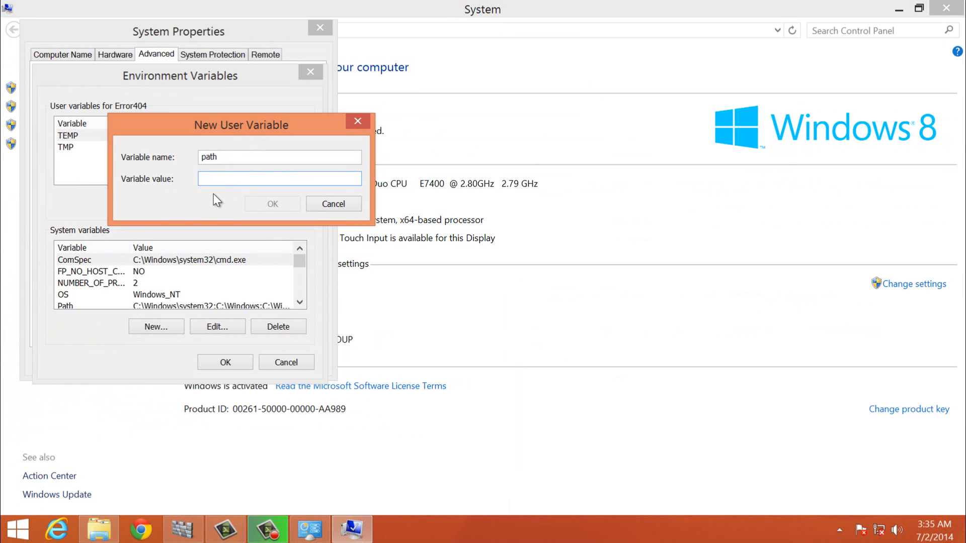
{"action": "type", "text": "C:\\Program Files (x86)\\Java\\jdk1.7.0_25\\bin"}
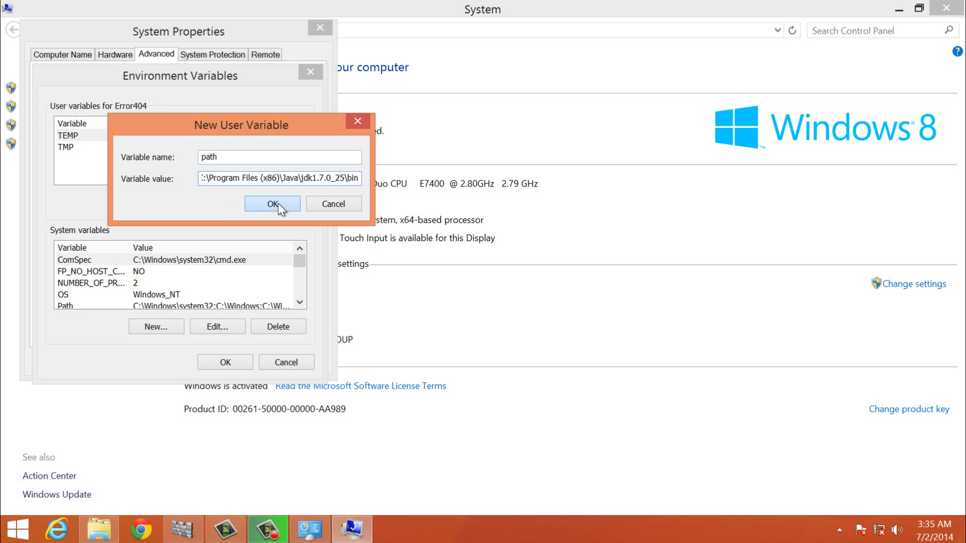
{"action": "left_click", "coordinate": [271, 204]}
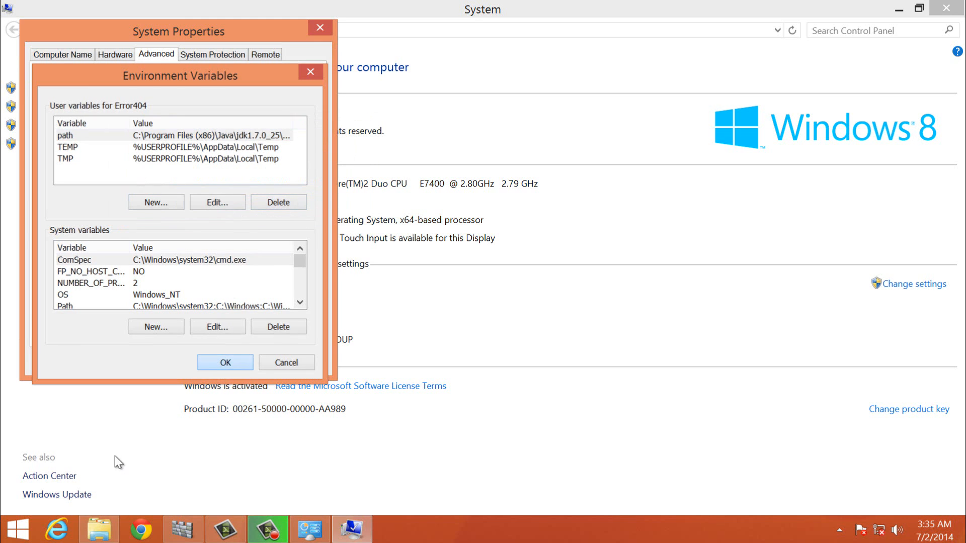
Save the environment variables and close the System windows back to the desktop
{"action": "left_click", "coordinate": [224, 362]}
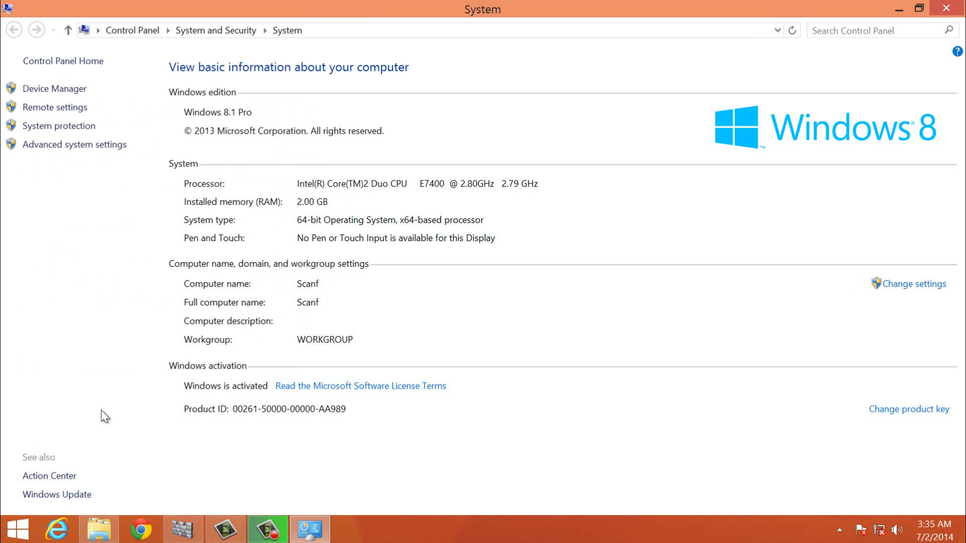
{"action": "left_click", "coordinate": [949, 9]}
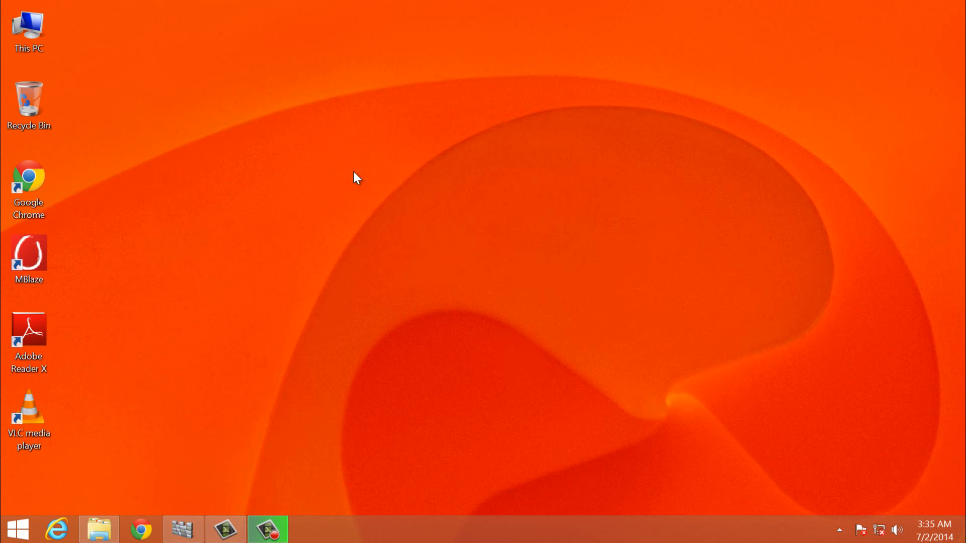
{"action": "mouse_move", "coordinate": [295, 534]}
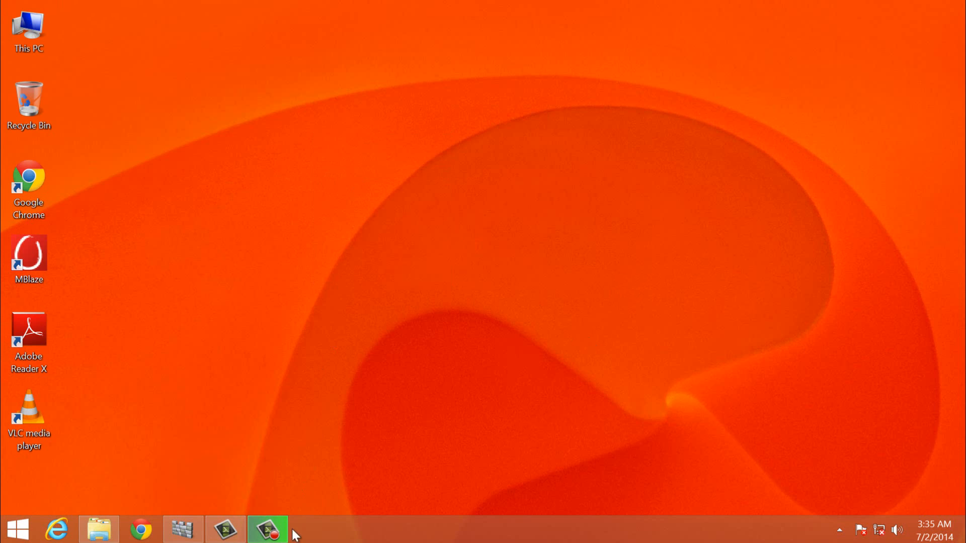